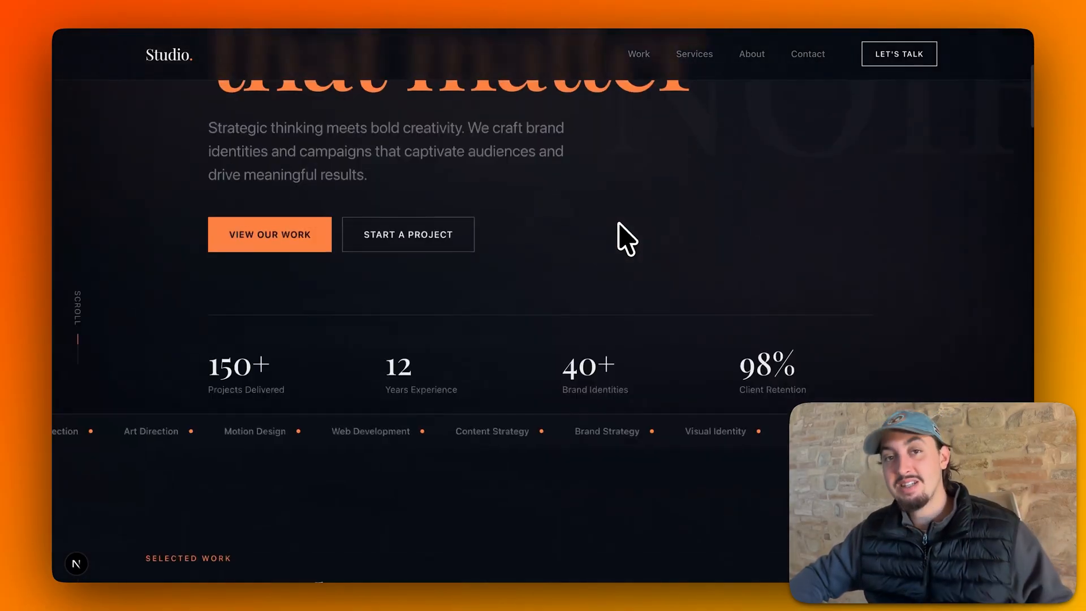
# Add the anthropics/skills GitHub marketplace via /plugin and install the example-skills plugin.
pyautogui.scroll(-3)
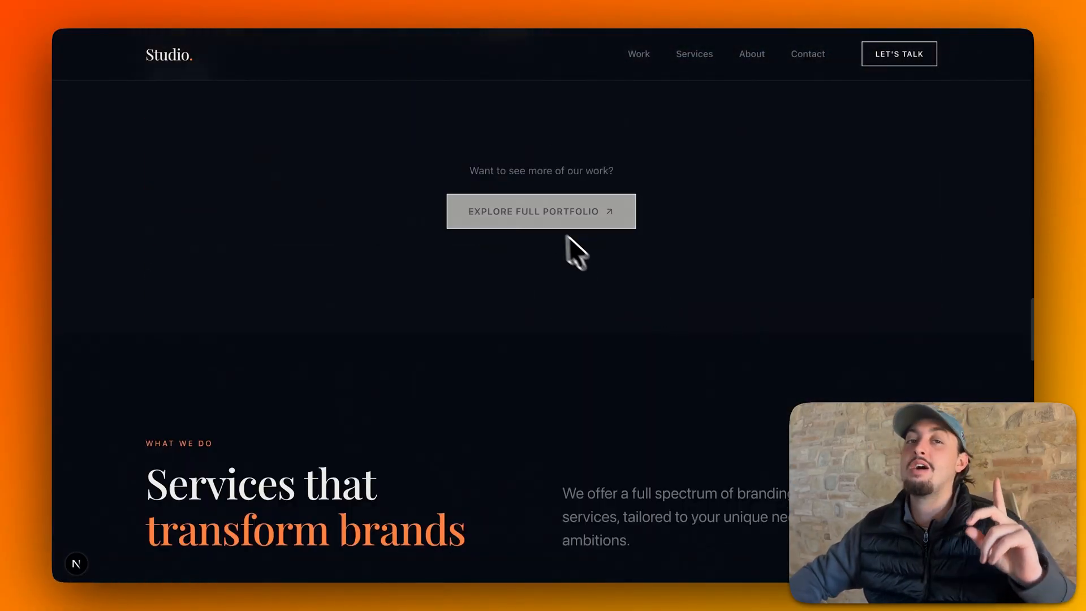
pyautogui.scroll(-3)
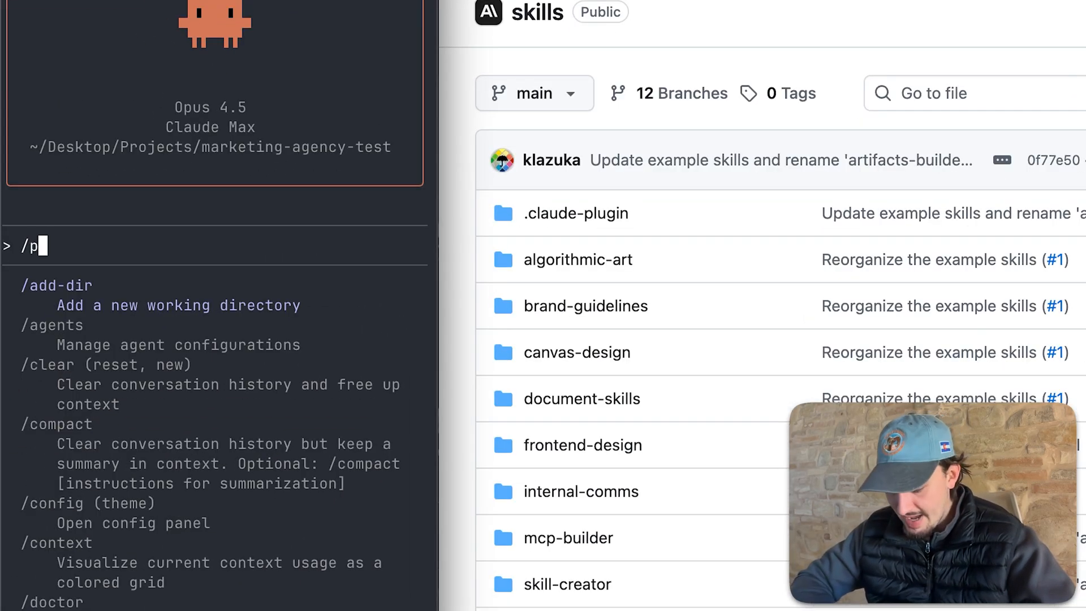
pyautogui.write('lugin')
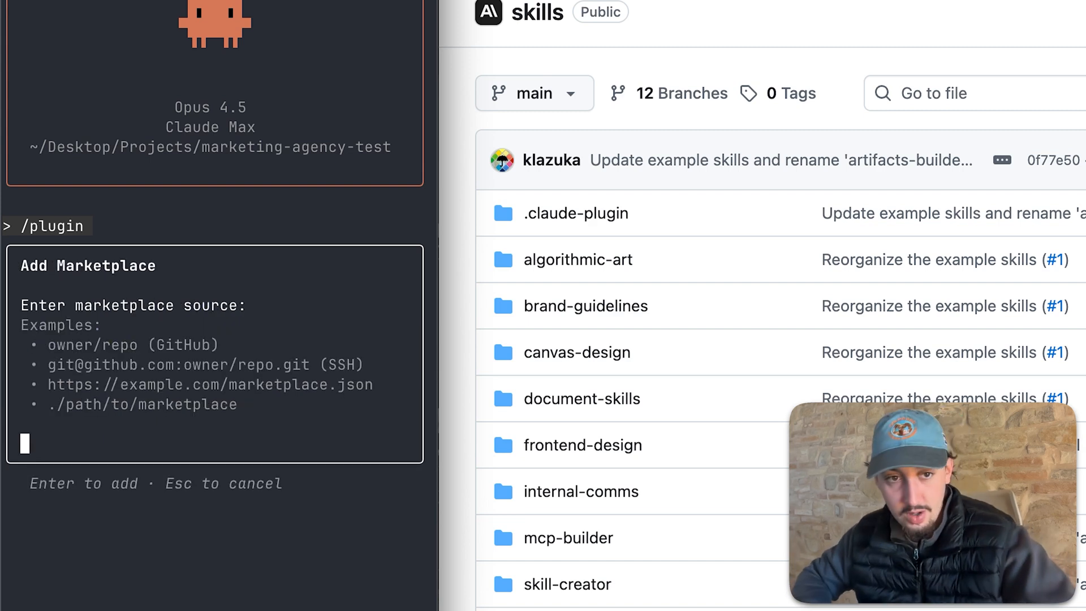
pyautogui.write('https://github.com/anthropics/skills')
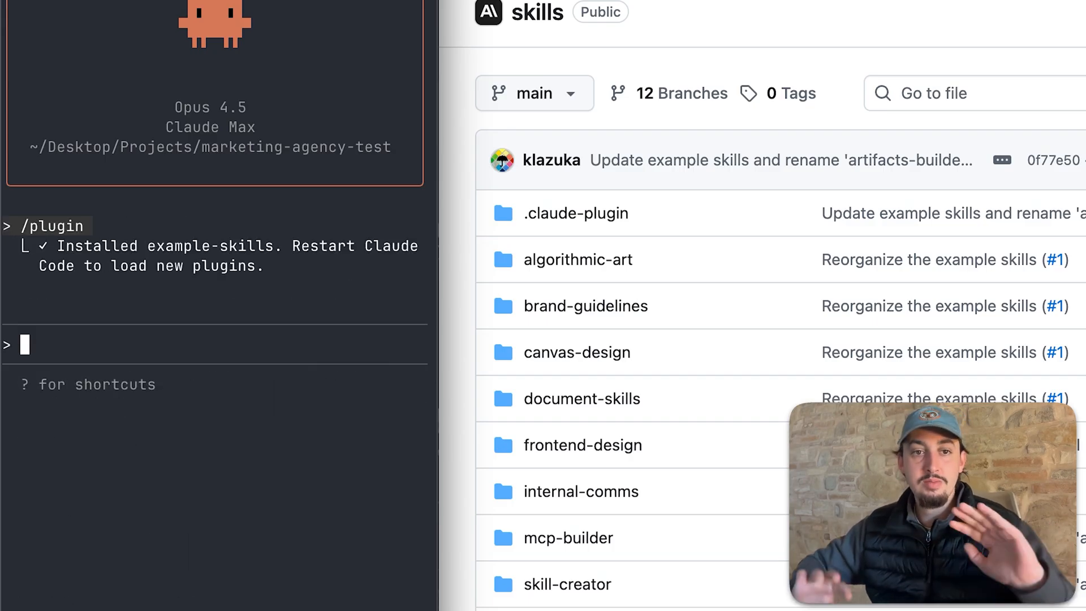
pyautogui.write('/e')
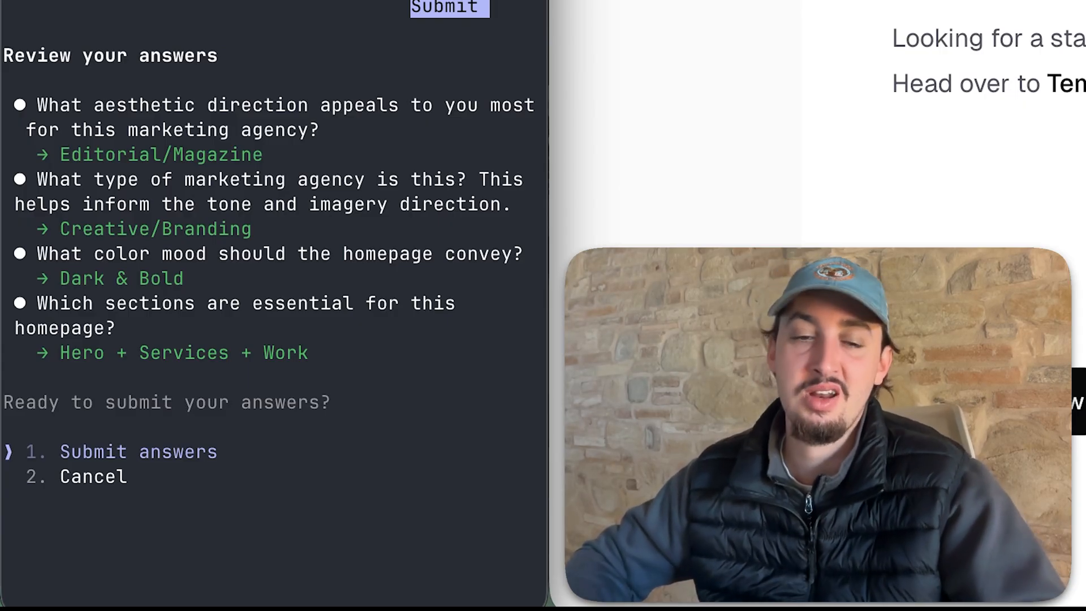
# Submit the editorial, dark and bold agency design answers with hero, services and work sections.
pyautogui.click(138, 452)
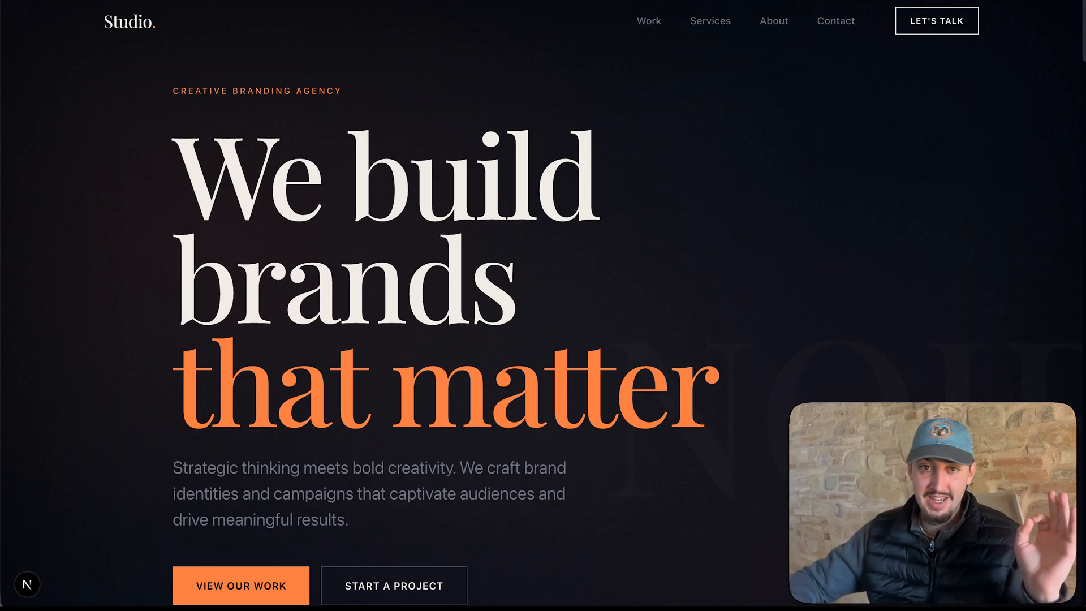
# Scroll through the Studio homepage's work, services and contact sections, then right-click the page.
pyautogui.scroll(-3)
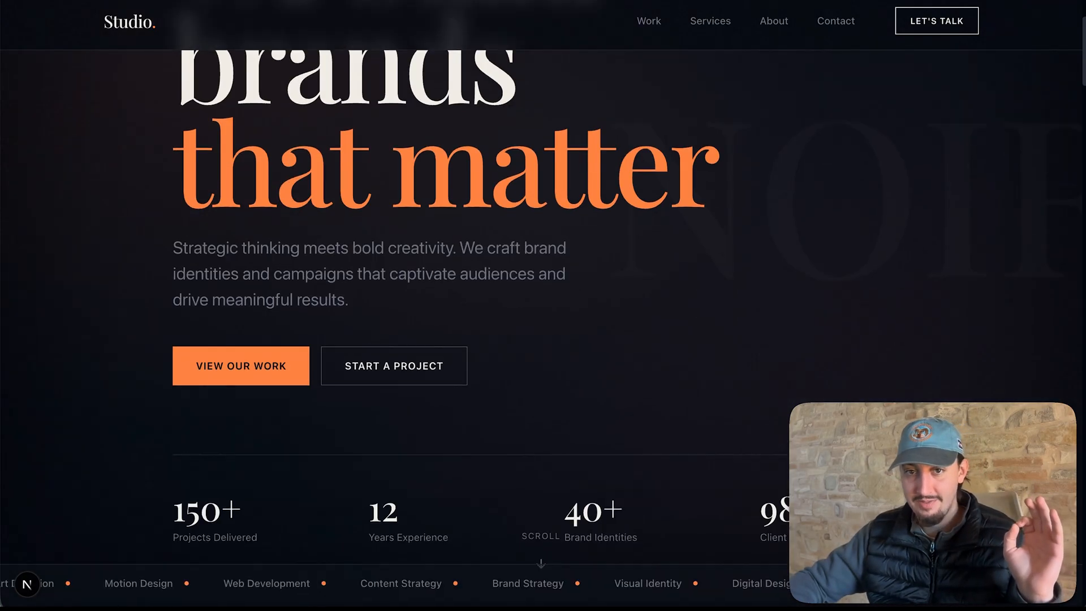
pyautogui.scroll(3)
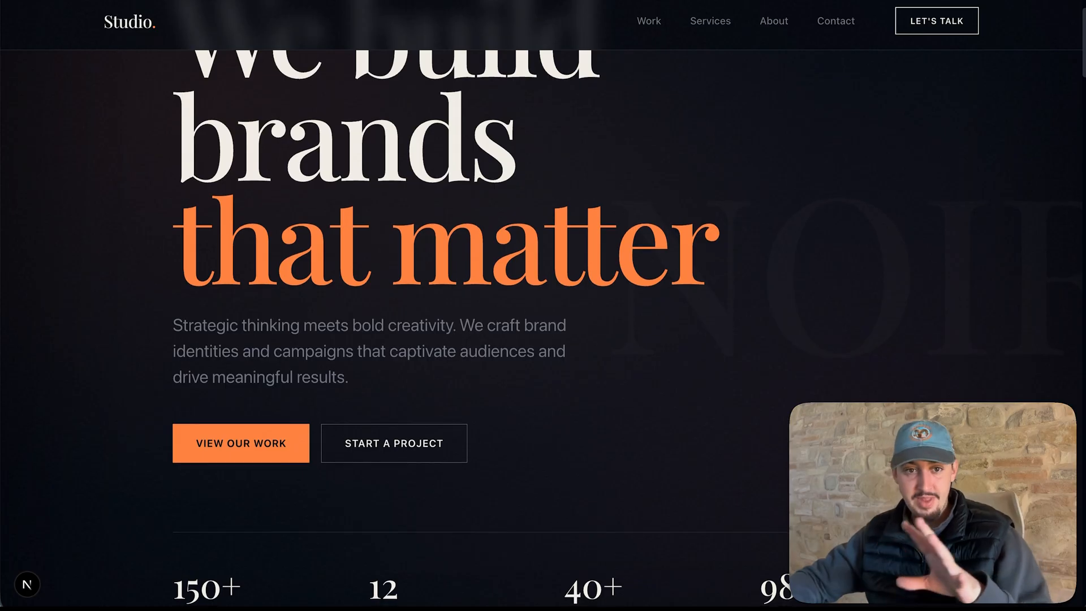
pyautogui.scroll(-3)
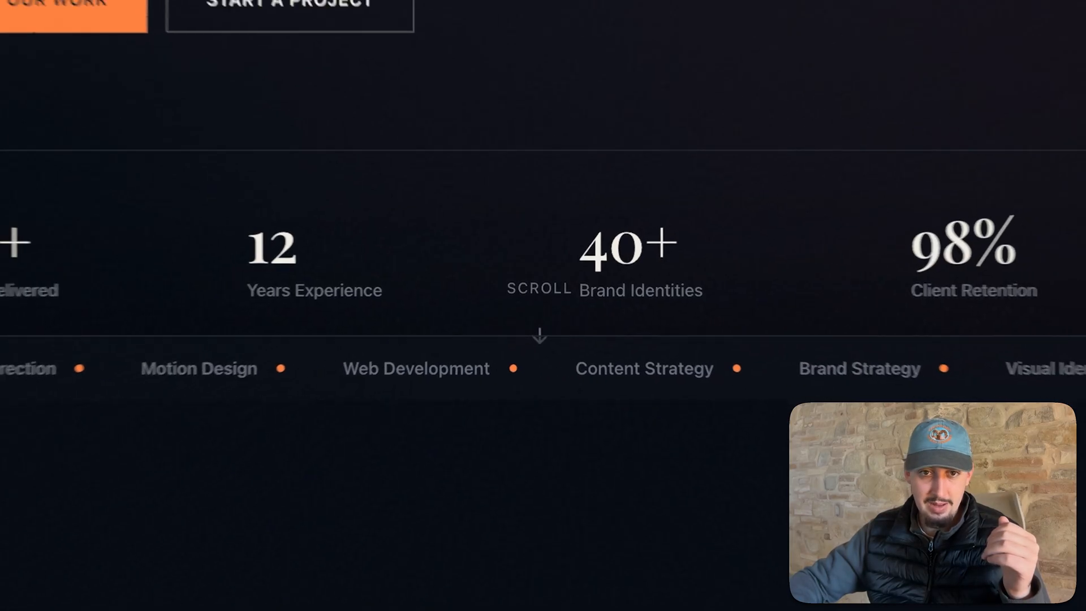
pyautogui.scroll(-3)
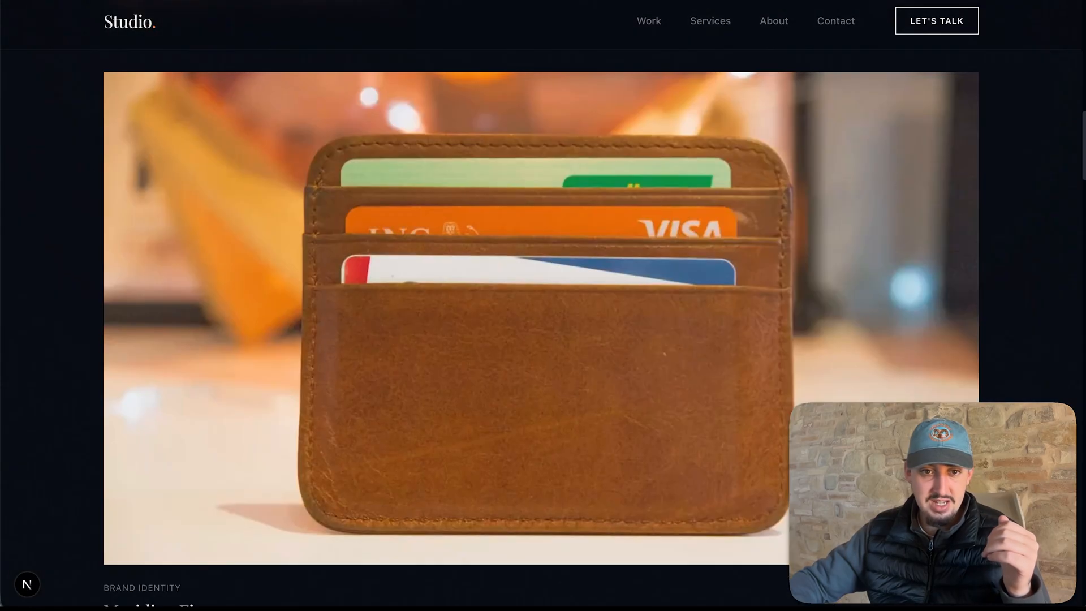
pyautogui.scroll(-3)
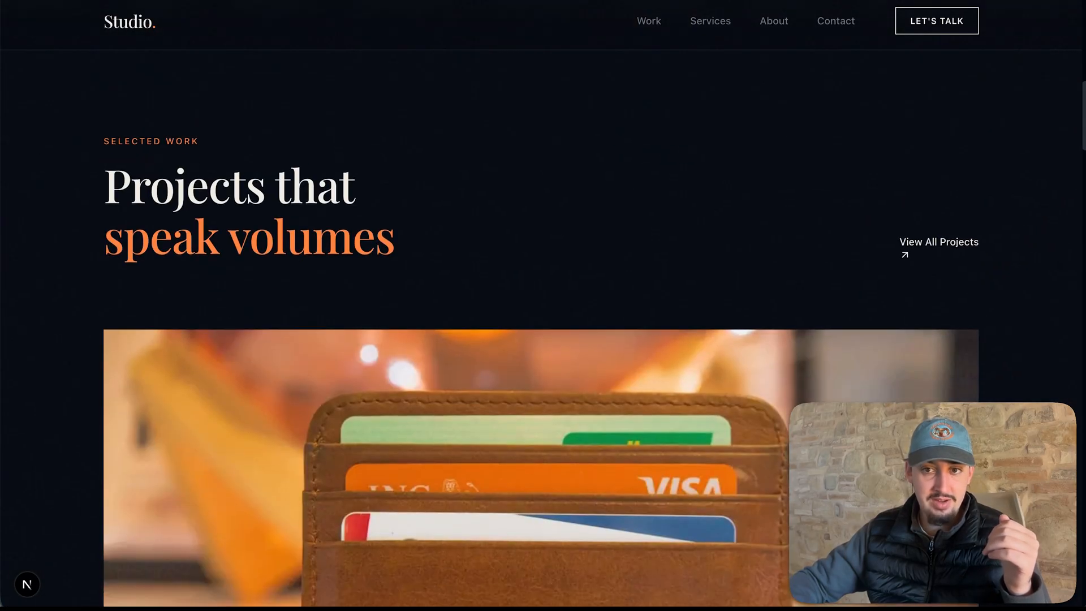
pyautogui.scroll(-3)
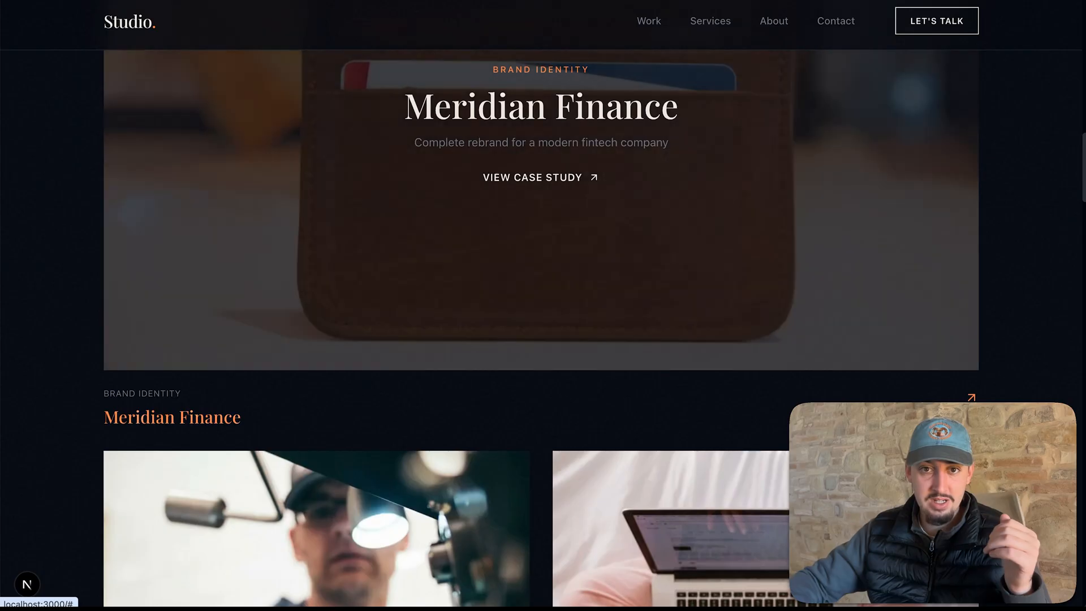
pyautogui.scroll(-3)
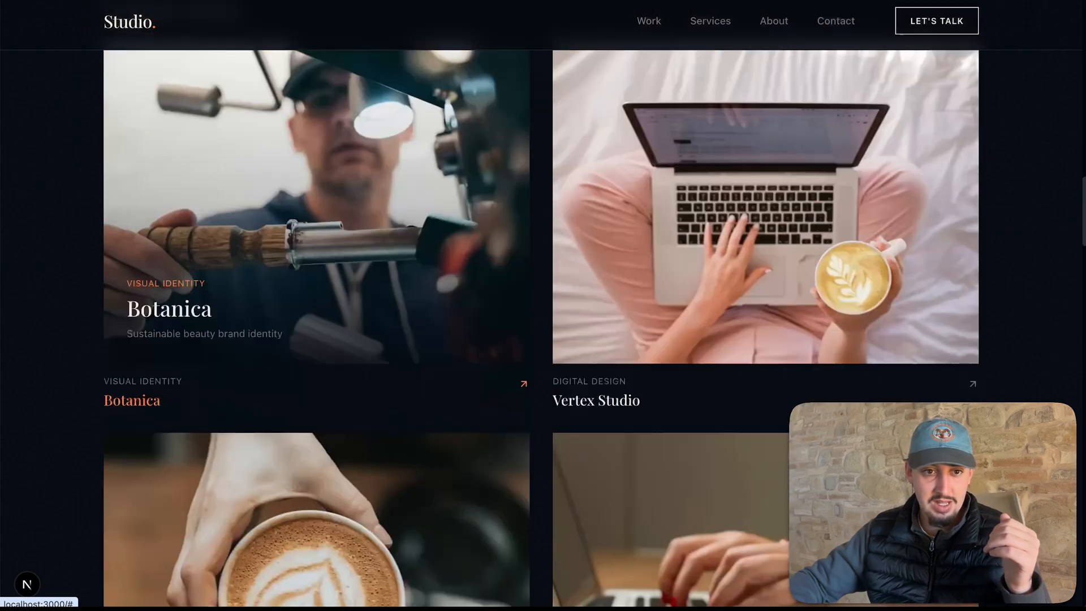
pyautogui.scroll(-3)
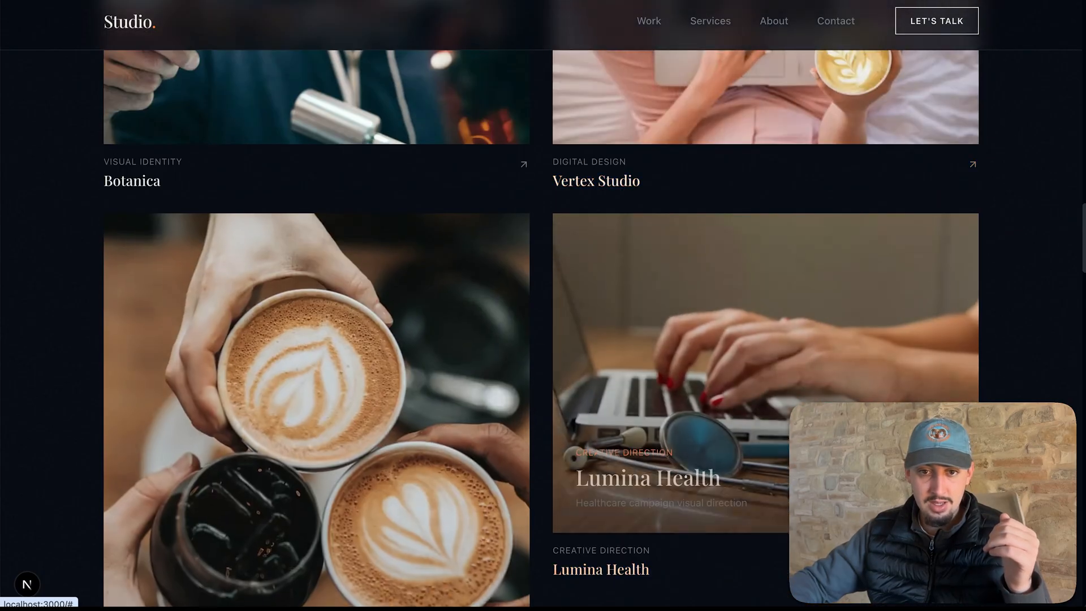
pyautogui.scroll(-3)
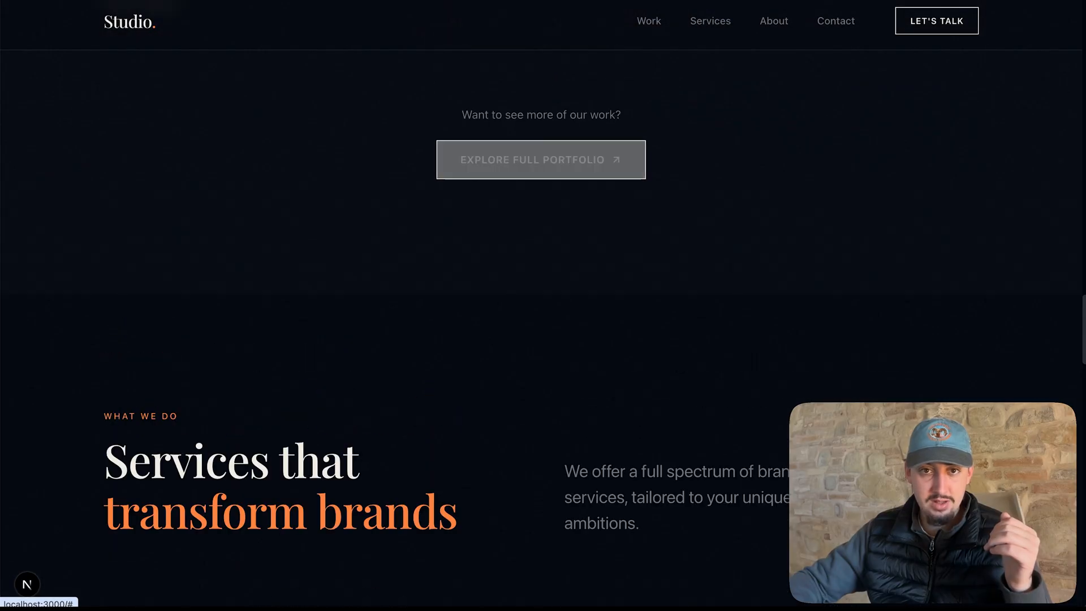
pyautogui.scroll(-3)
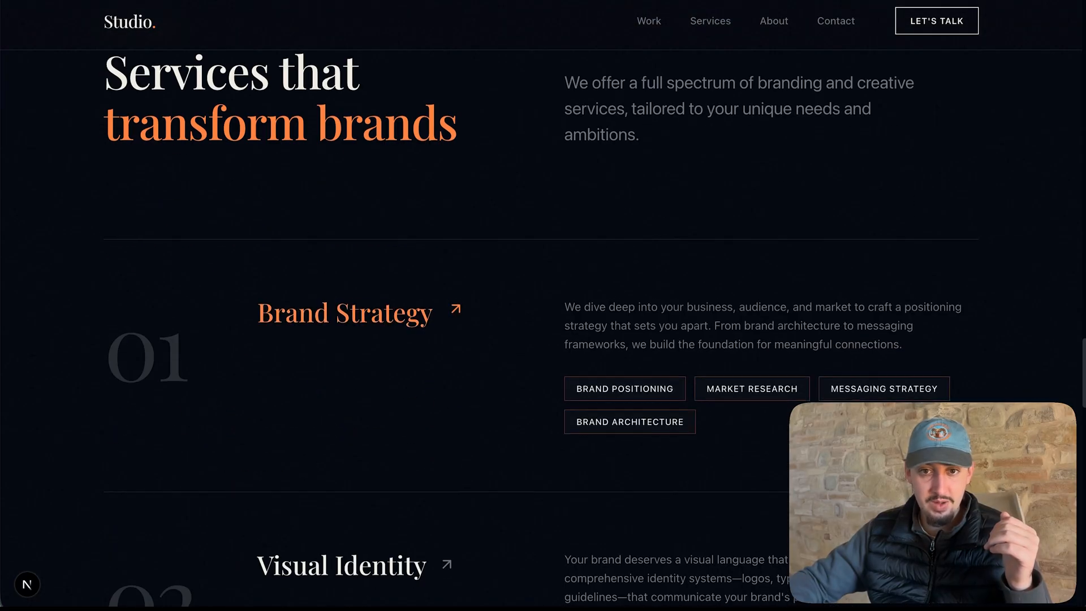
pyautogui.scroll(-3)
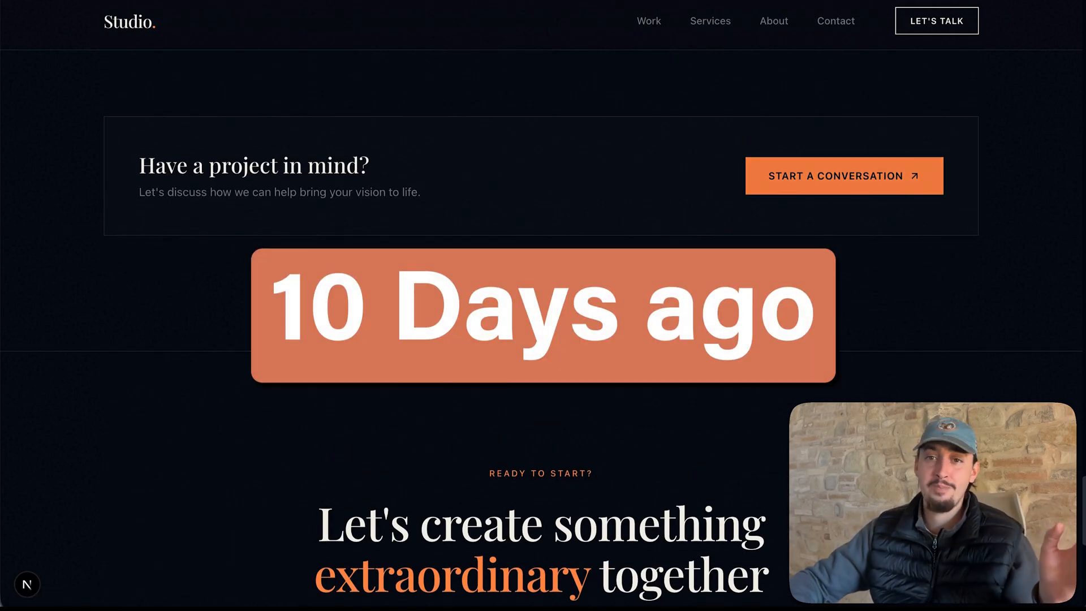
pyautogui.scroll(-3)
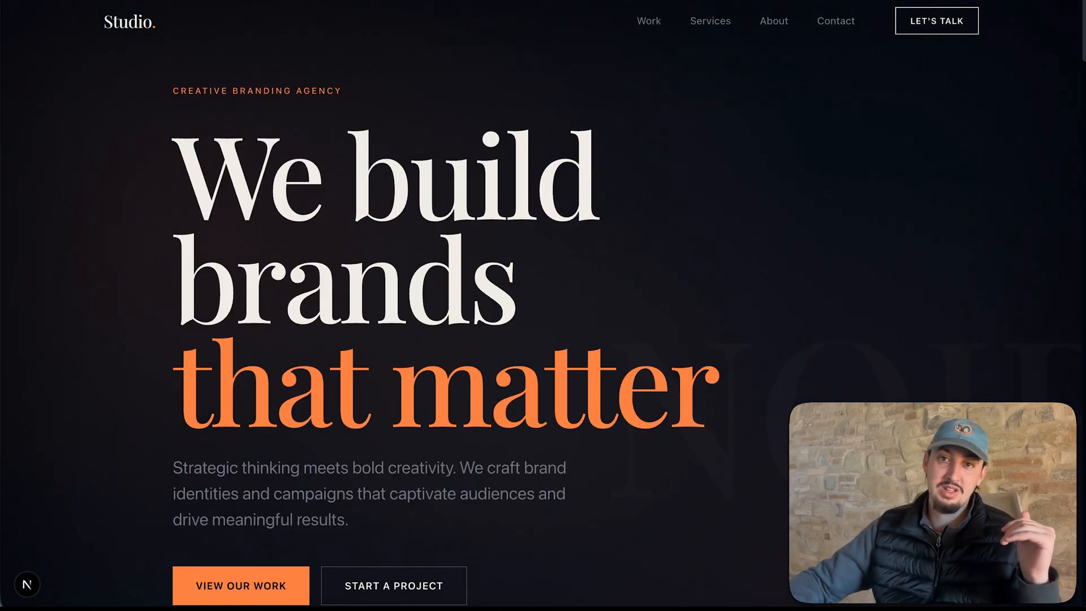
pyautogui.click(709, 21)
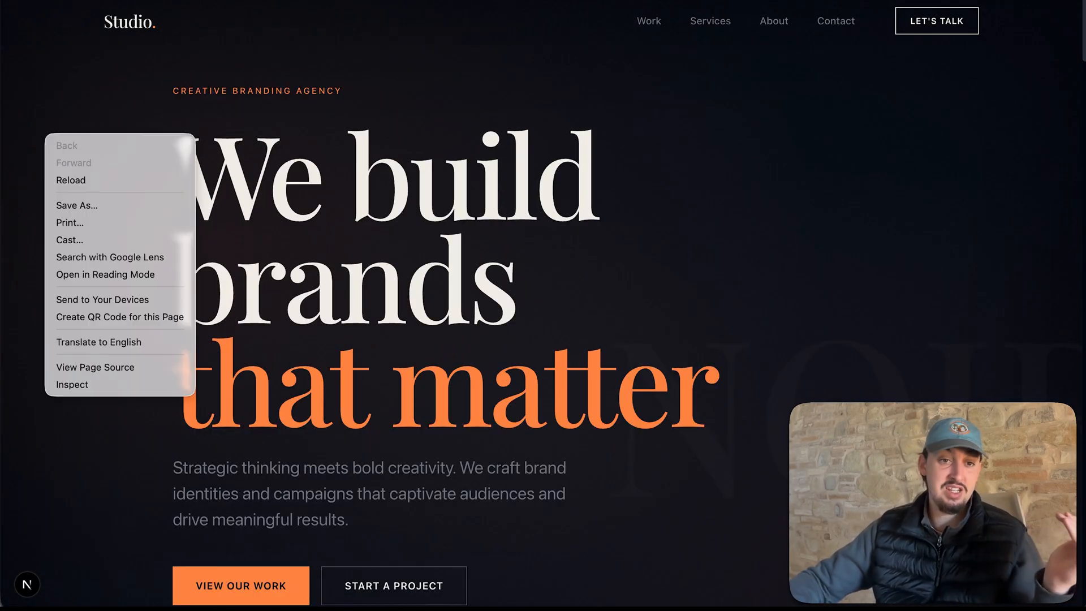
# Inspect the homepage in responsive device mode and toggle the hamburger menu open and closed.
pyautogui.click(71, 385)
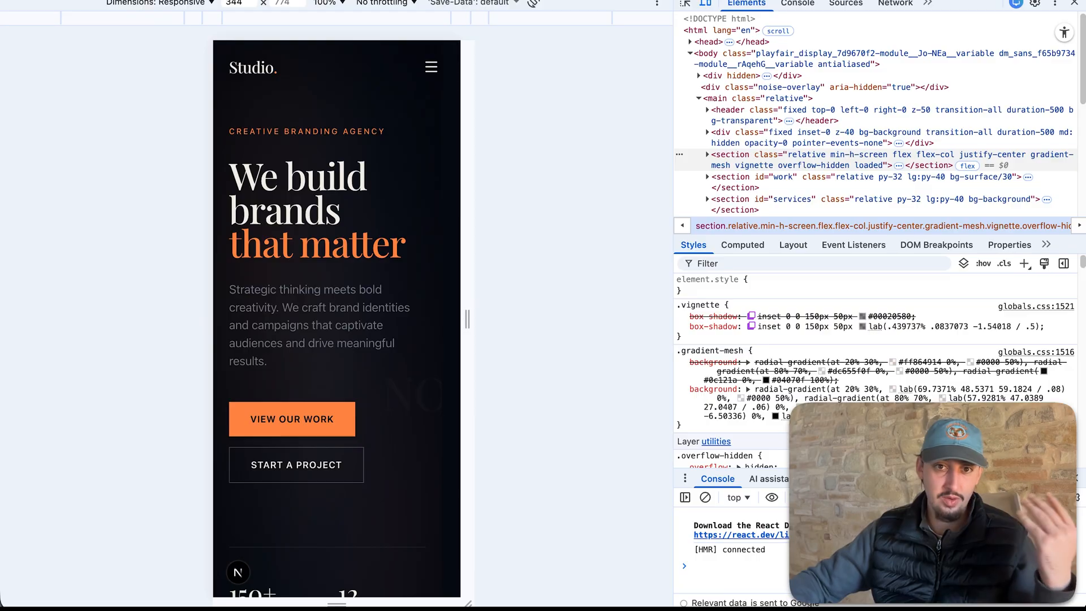
pyautogui.click(431, 67)
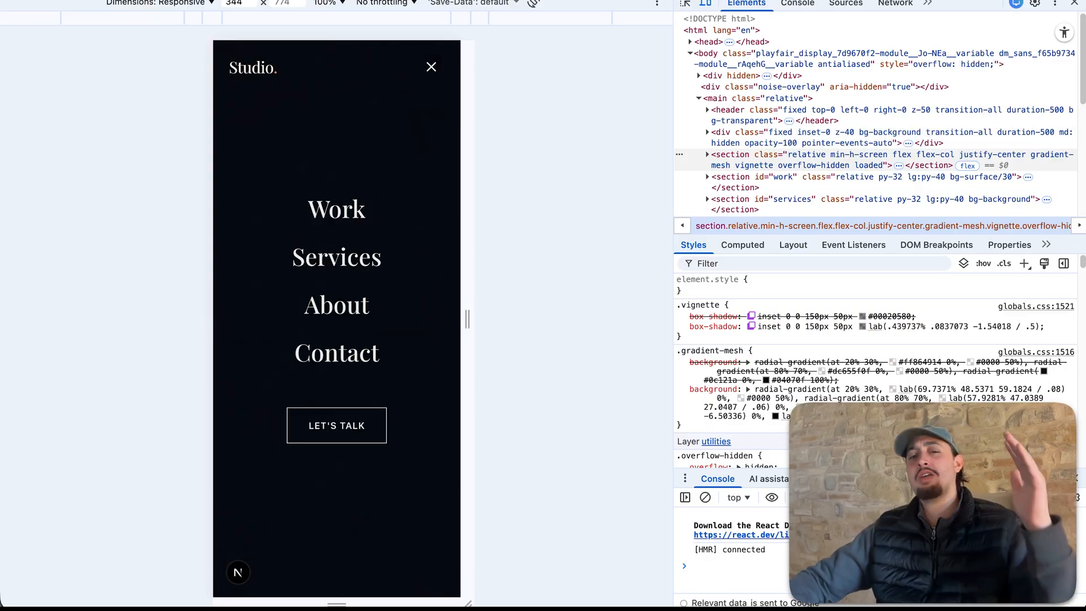
pyautogui.click(431, 67)
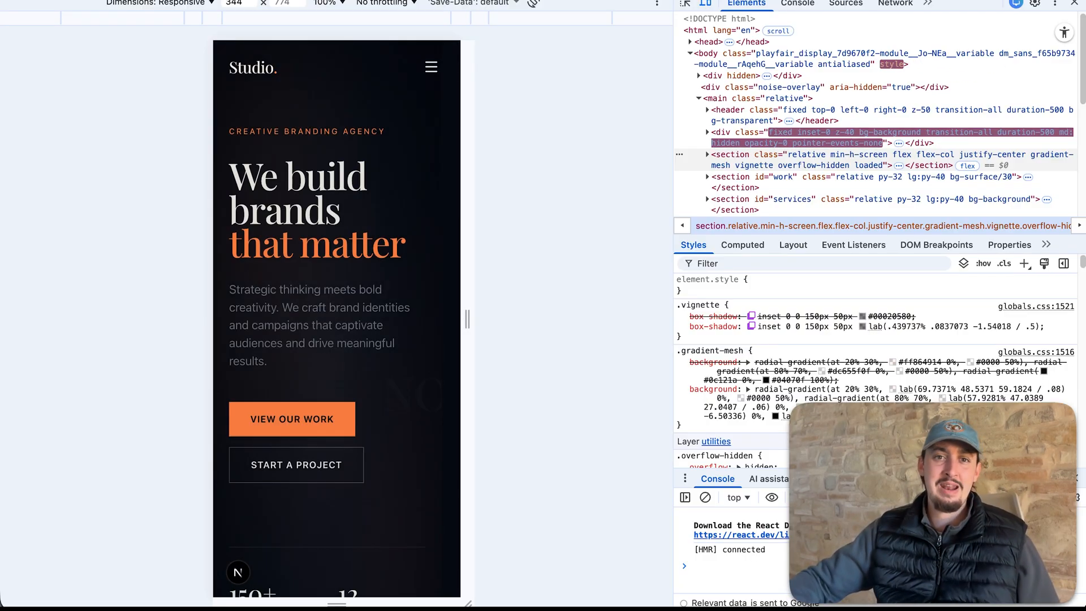
pyautogui.click(429, 67)
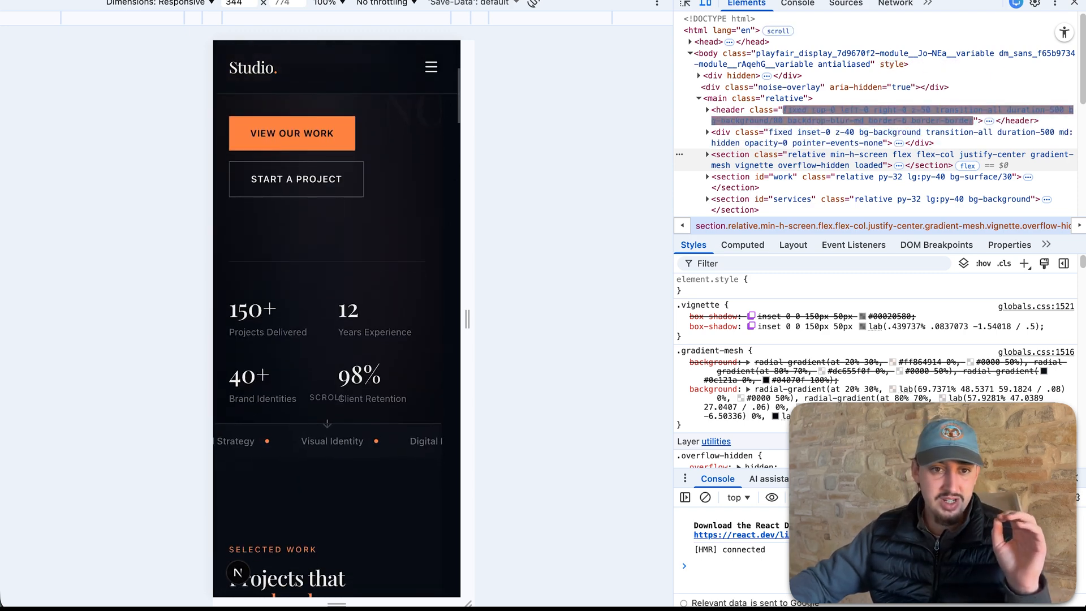
# Scroll the mobile Studio page down through its services and contact sections.
pyautogui.scroll(-3)
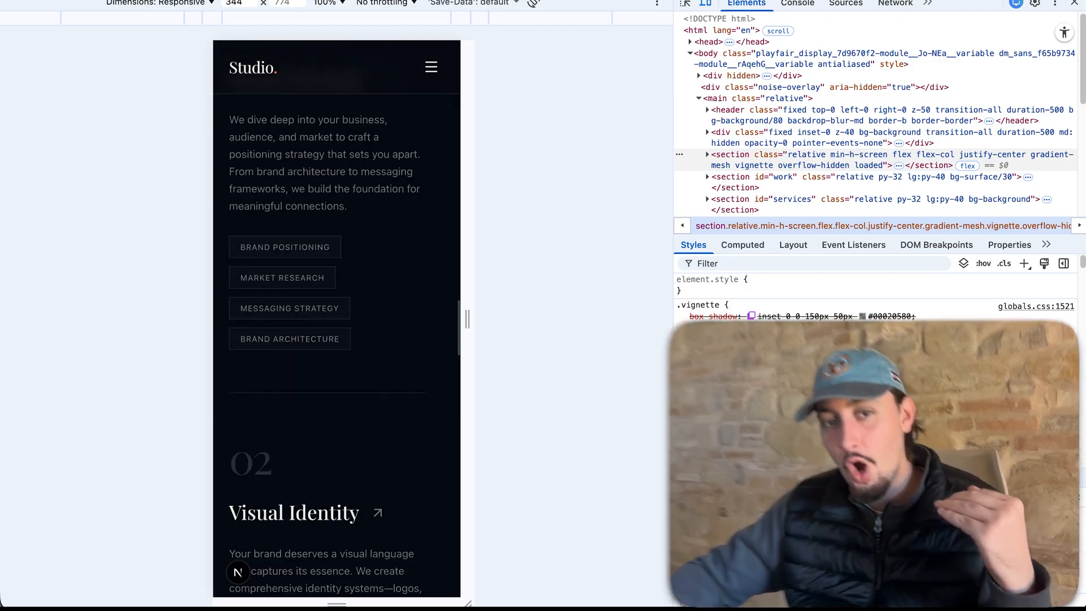
pyautogui.scroll(-3)
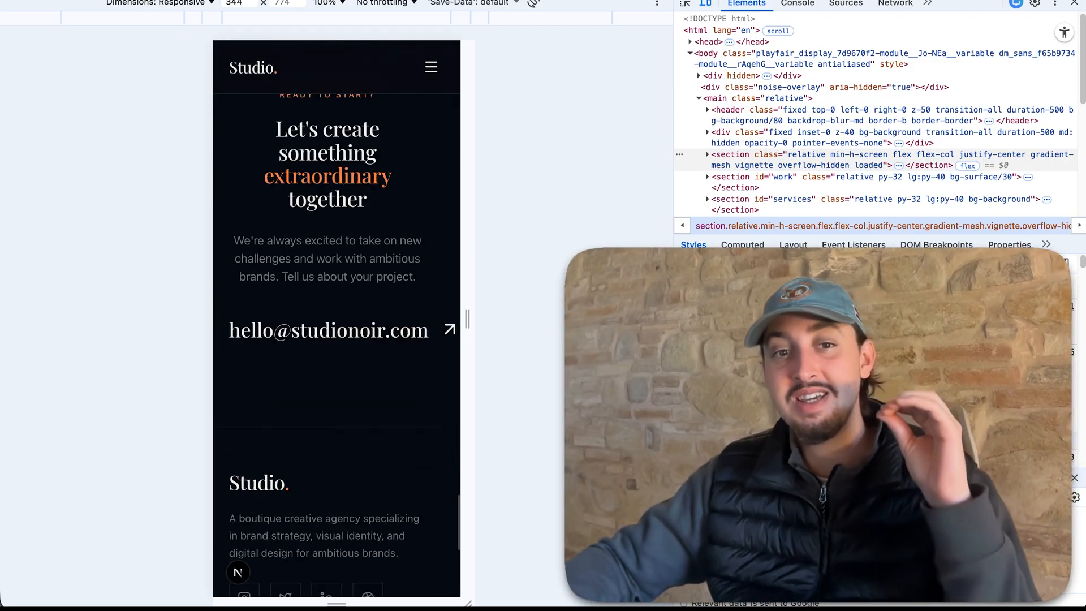
pyautogui.scroll(-3)
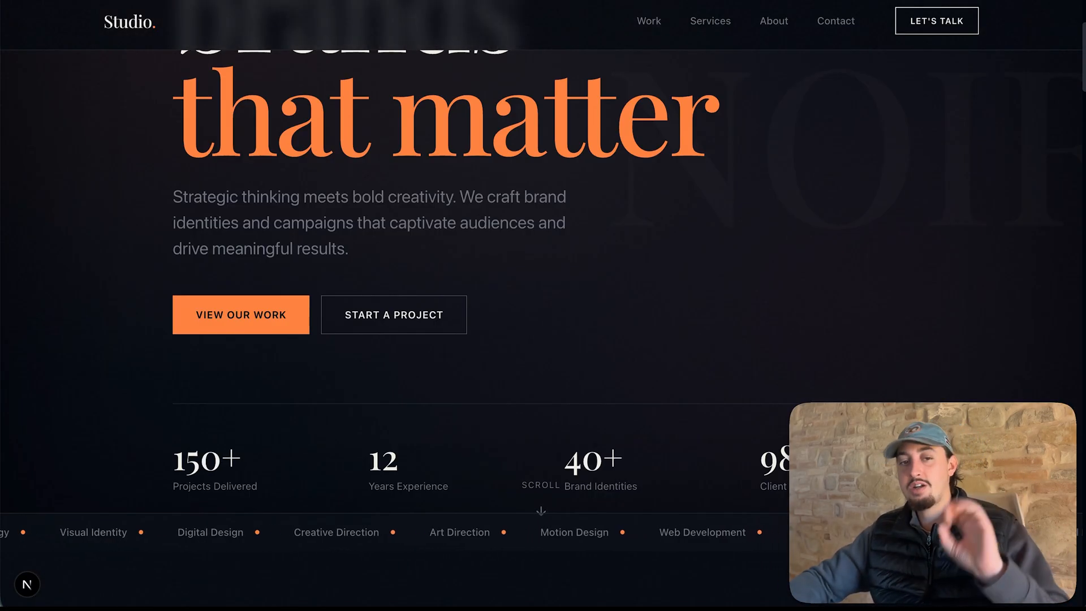
# Scroll the desktop homepage past the stats bar to the Selected Work section.
pyautogui.scroll(-3)
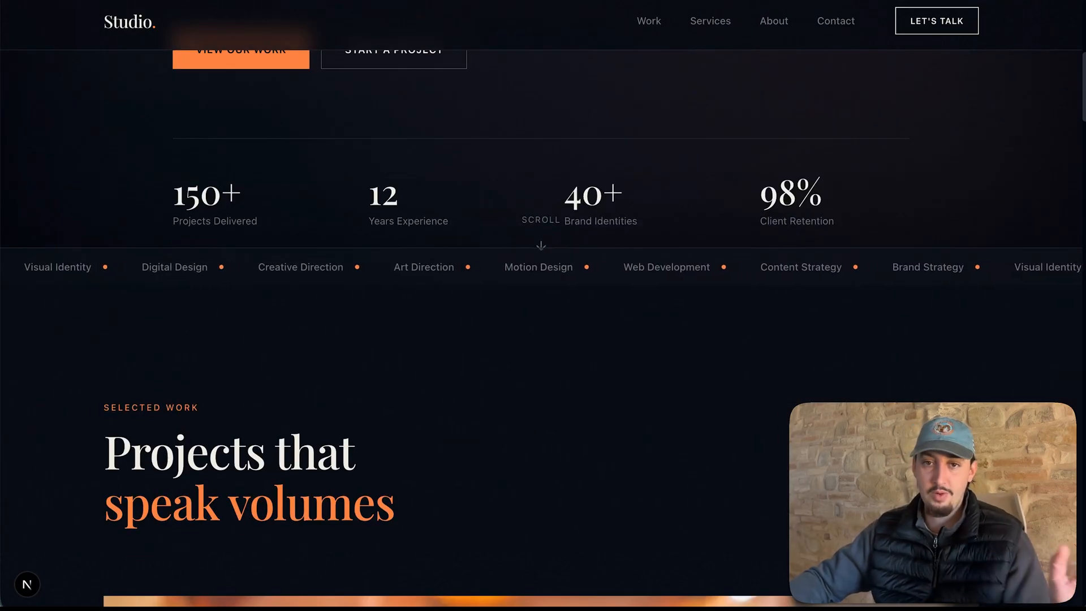